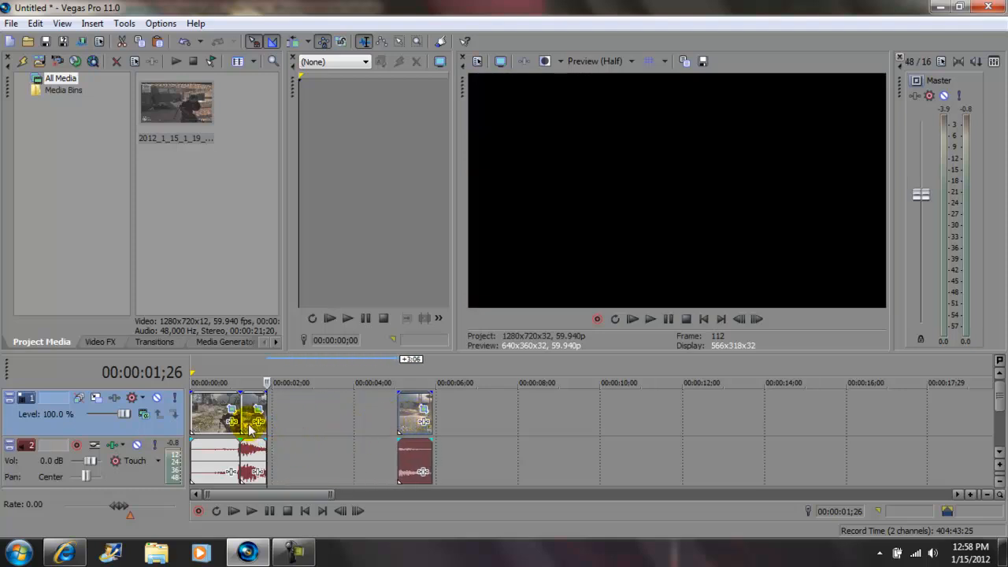
Copy the gameplay clip event and paste copies end to end on the video and audio tracks.
right_click(248, 429)
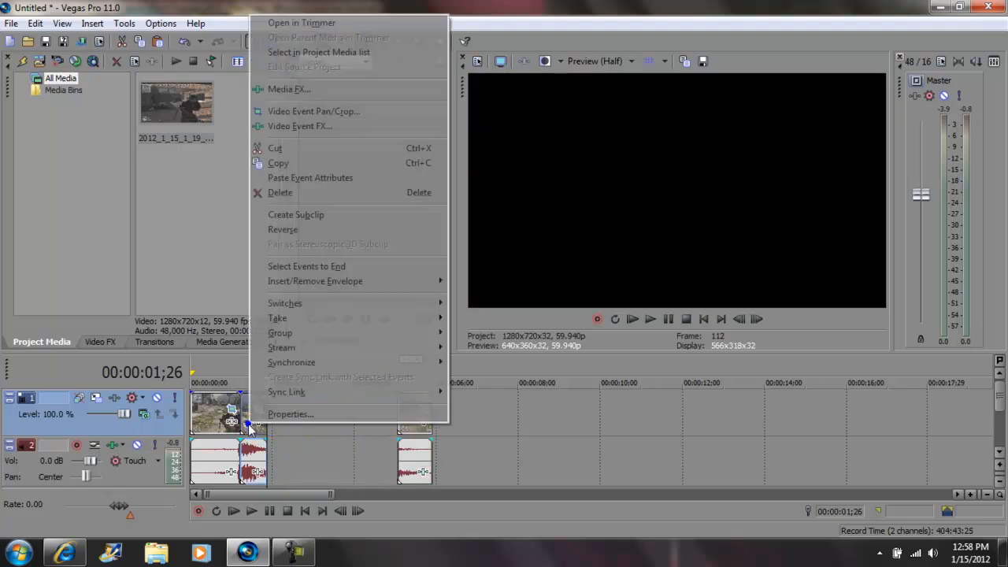
mouse_move(278, 163)
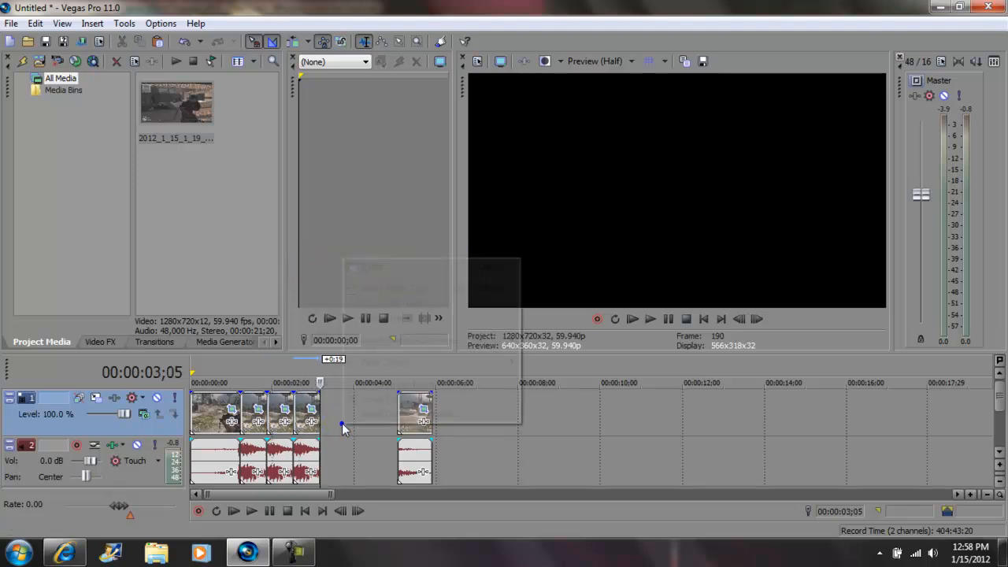
right_click(327, 366)
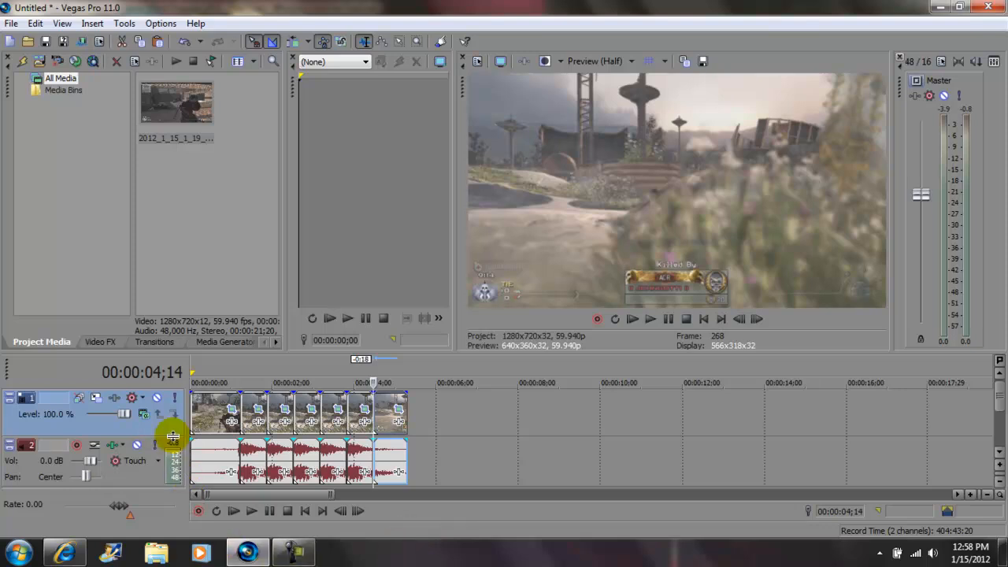
mouse_move(274, 432)
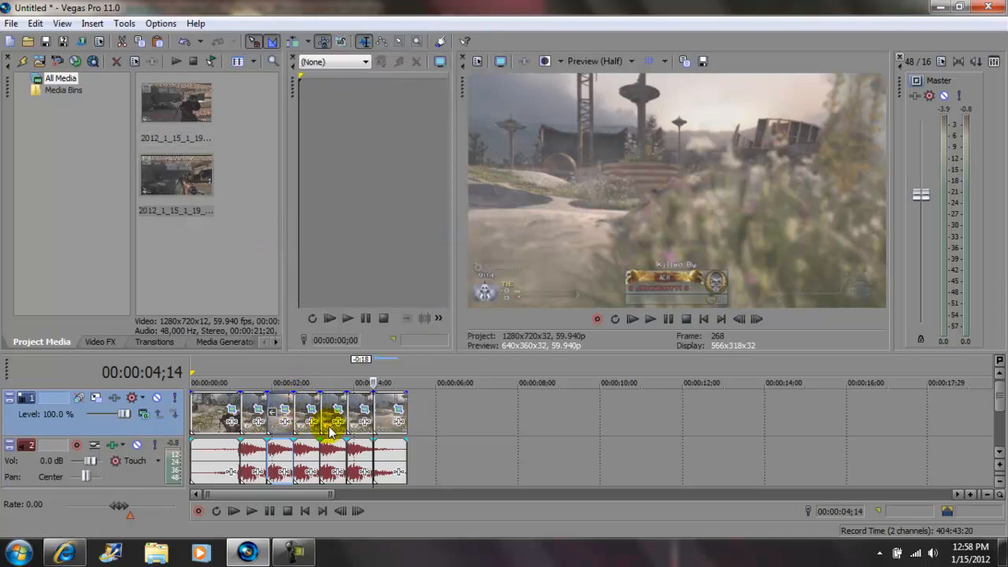
Reverse an alternate clip copy from its context menu.
right_click(329, 429)
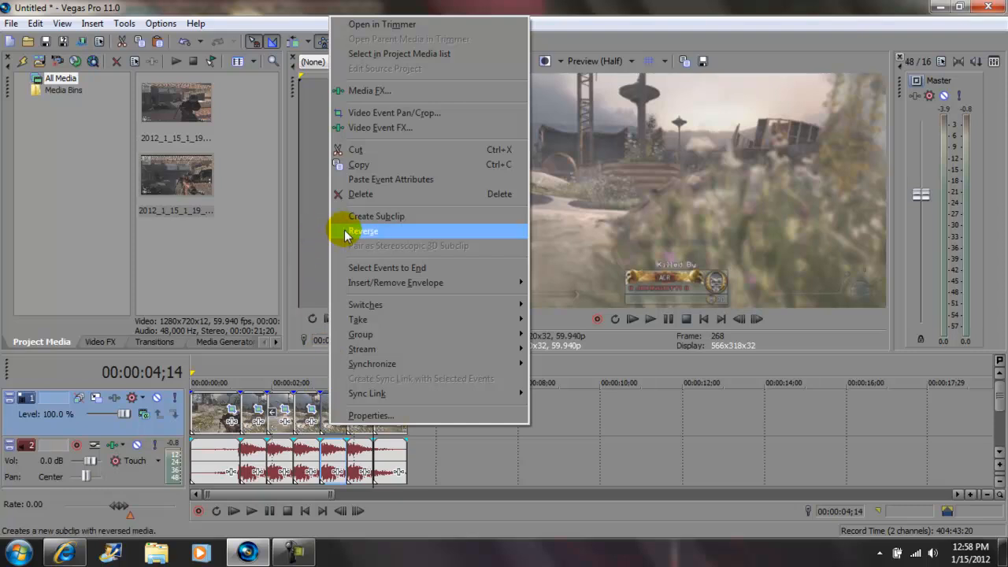
click(363, 230)
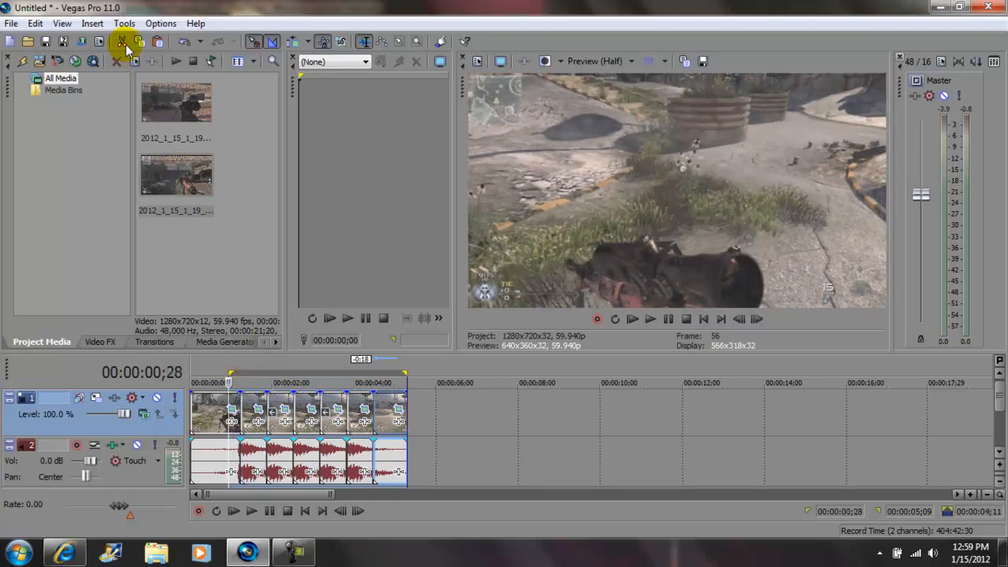
Build a RAM preview of the loop region over the copies and play it.
click(123, 23)
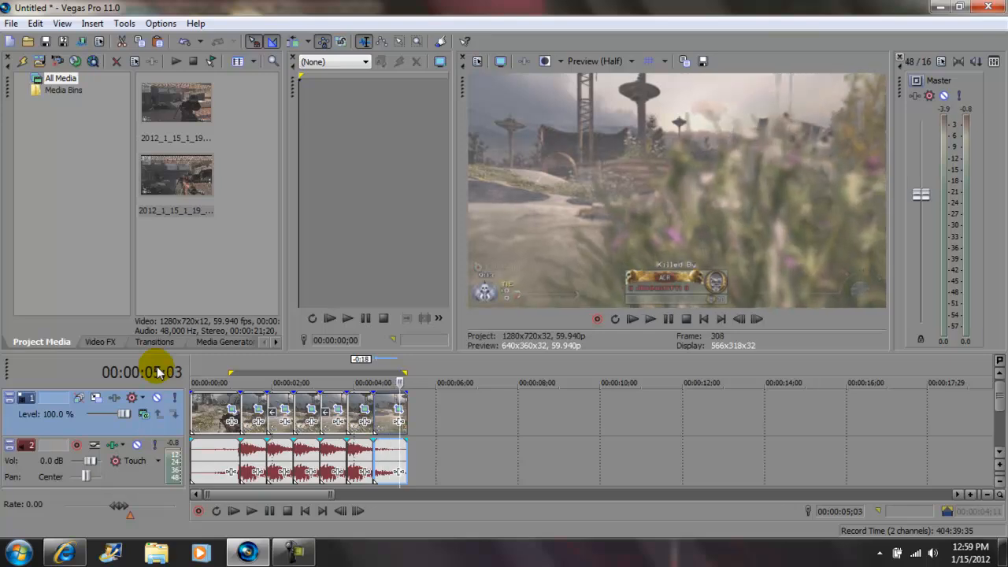
click(251, 510)
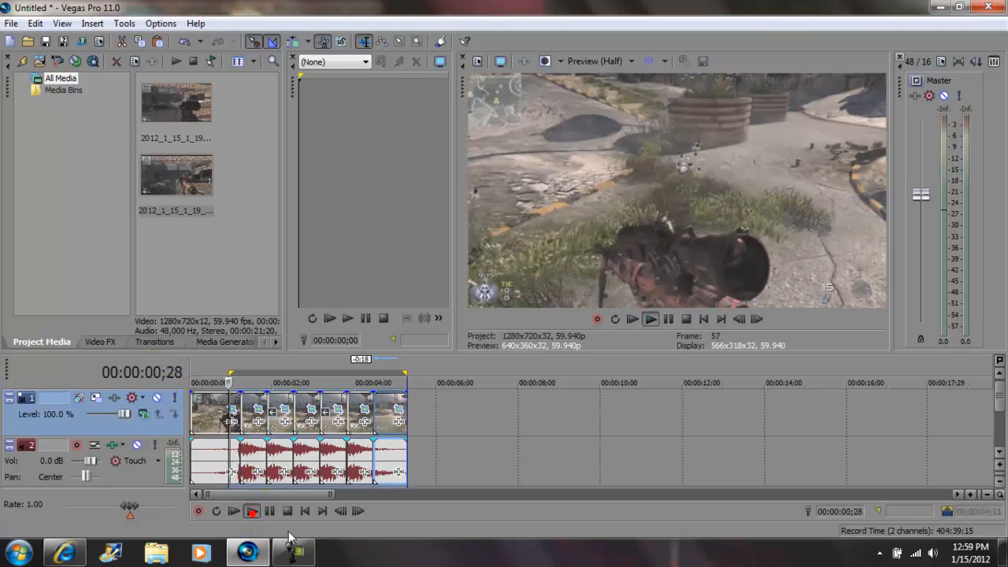